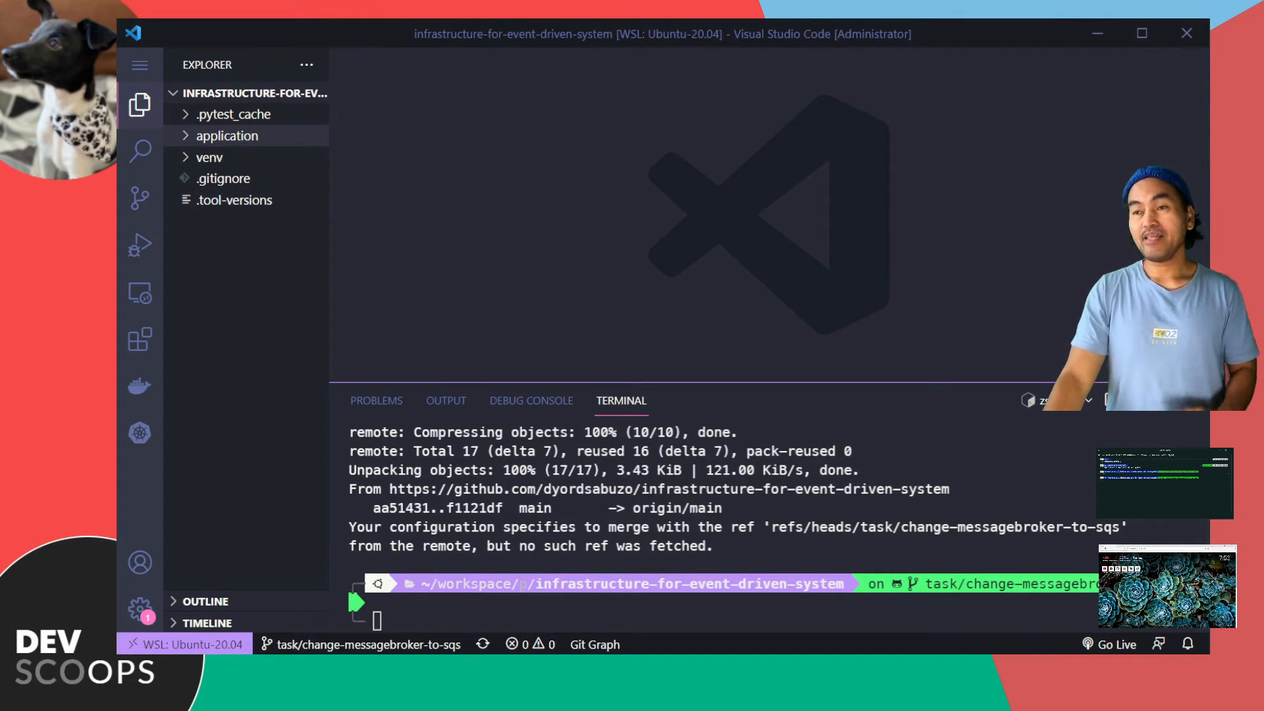
- Create the task/devscoops-docker-build-terraform branch and check the terraform 1.0.0 line in .tool-versions
text(gcb task/devscoops-docker-build-terraform)
text(asdf local terraform 1.0.0)
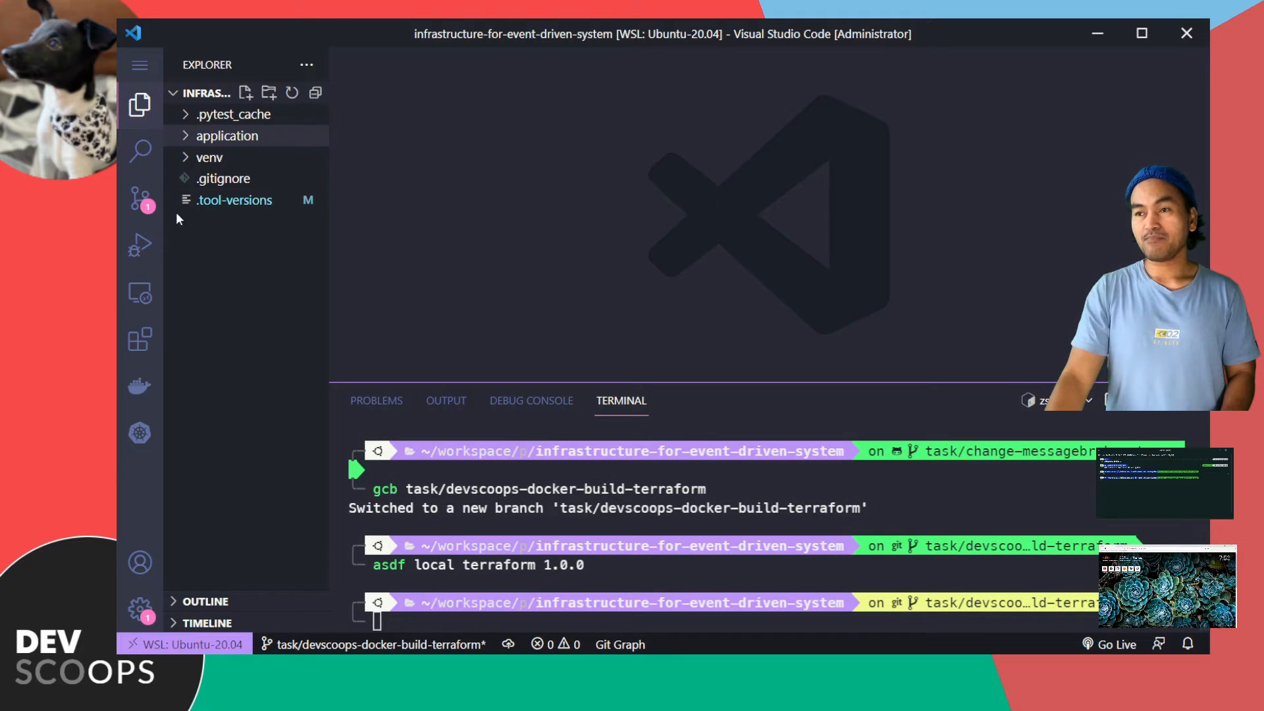
click(234, 200)
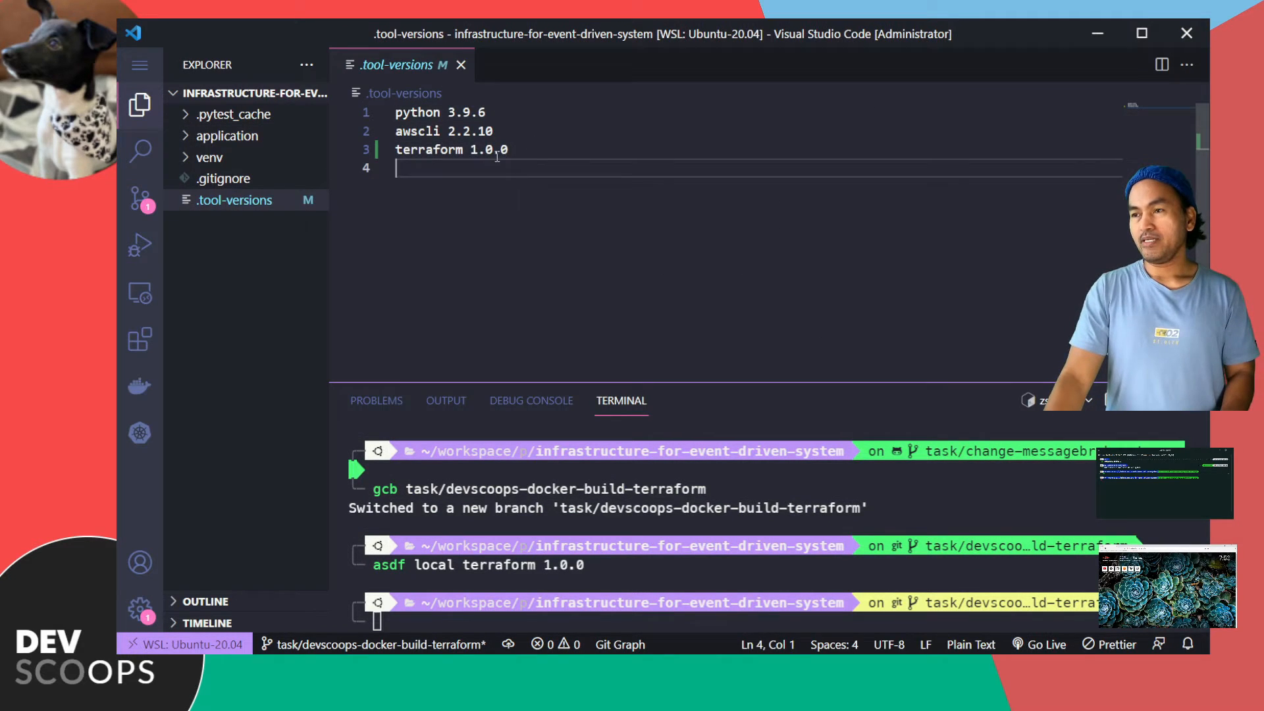
triple_click(428, 149)
text(cd infrastructure)
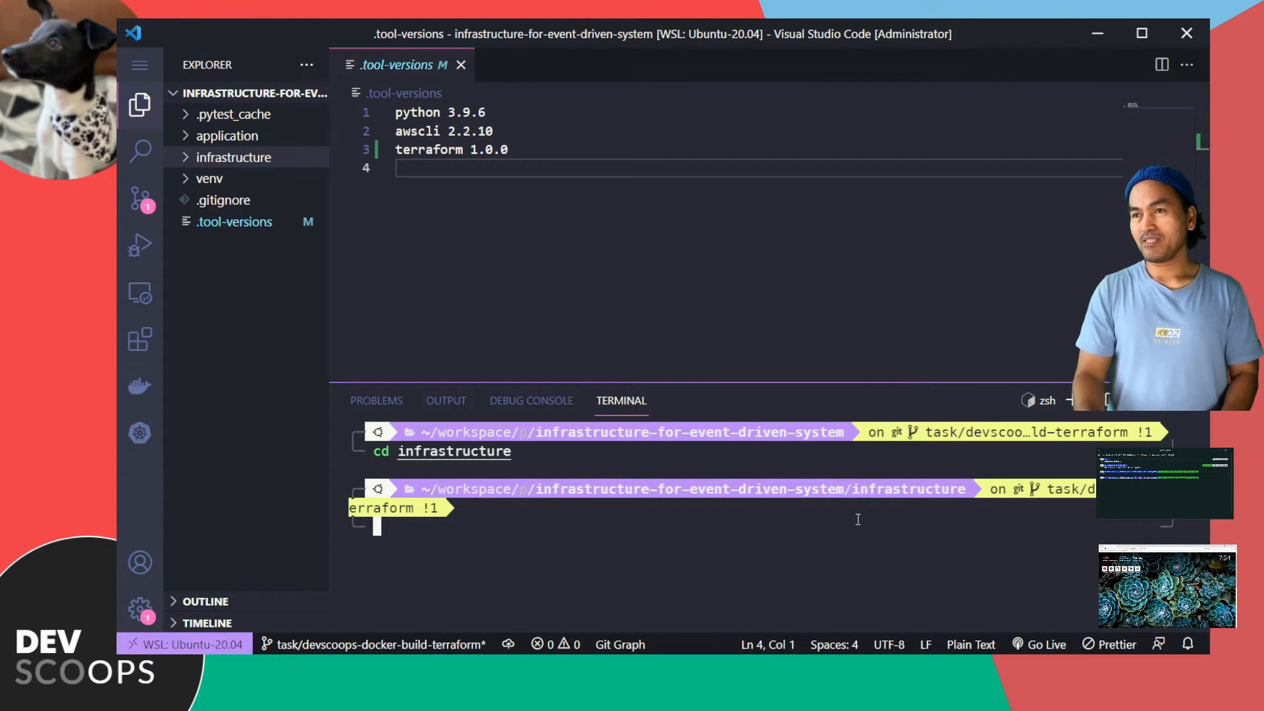
- Run the curl setup script and reveal the generated files in the infrastructure folder
text(sh -c "$(curl -fsSL https://raw.githubusercontent.com/dyordsabuzo/miscellany/main/tools/terraform-create-template-files.sh)")
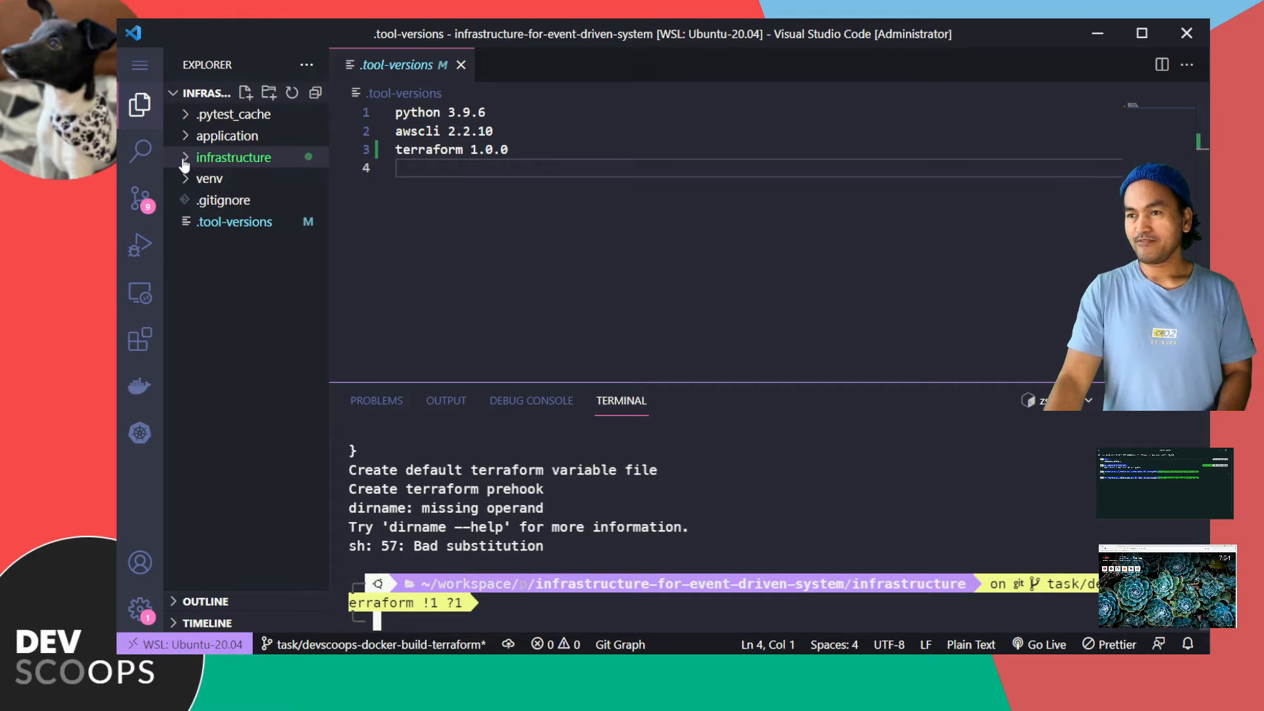
click(234, 157)
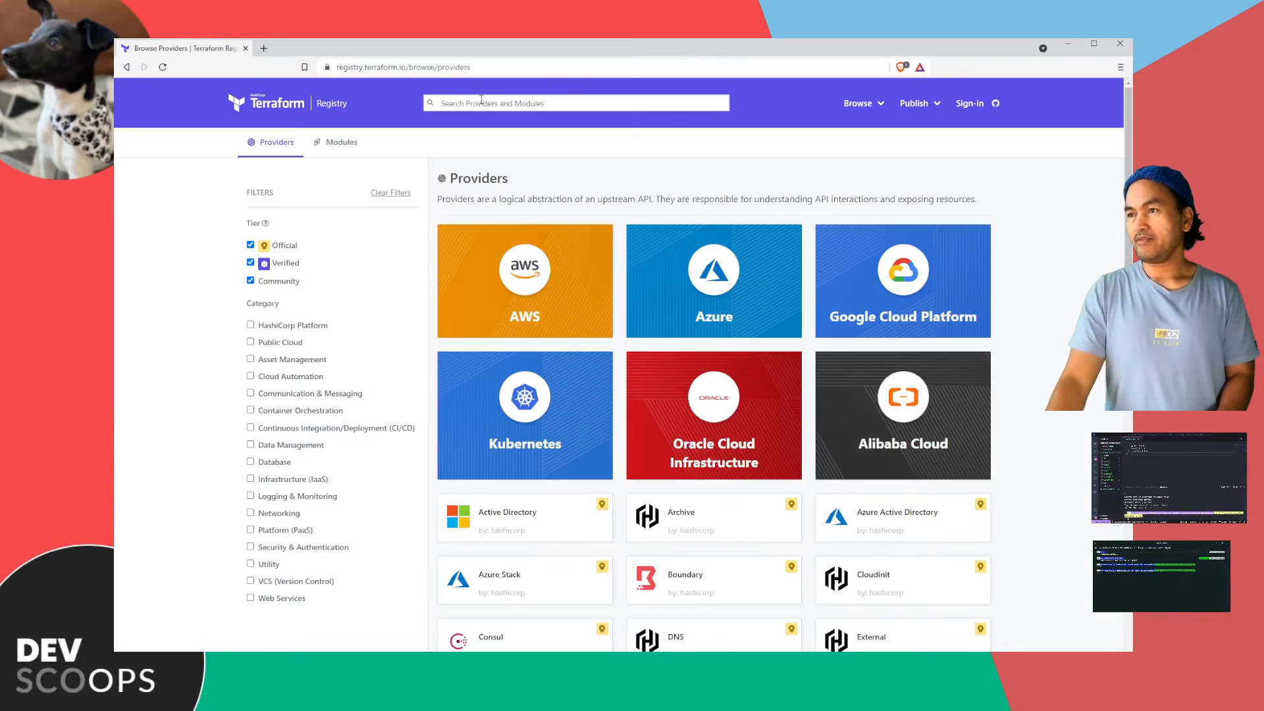
- Search the registry for docker and view the kreuzwerker/docker 2.15.0 provider snippet
text(docker)
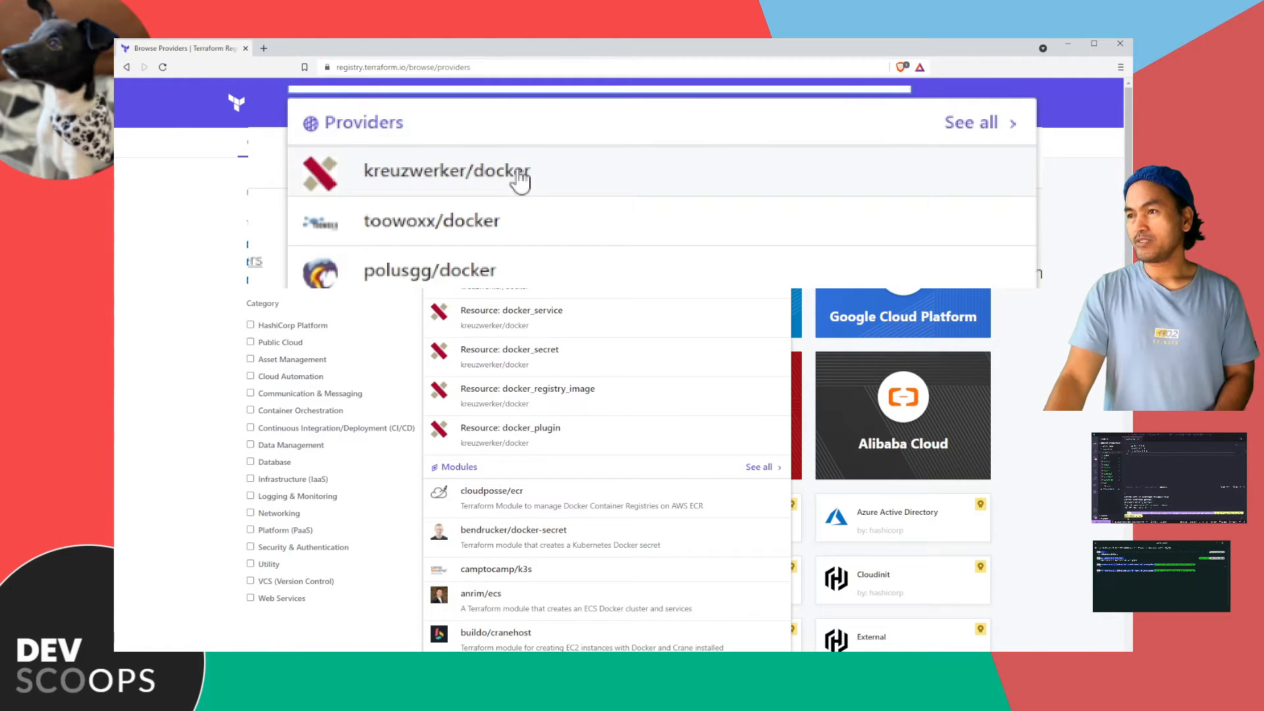
click(447, 170)
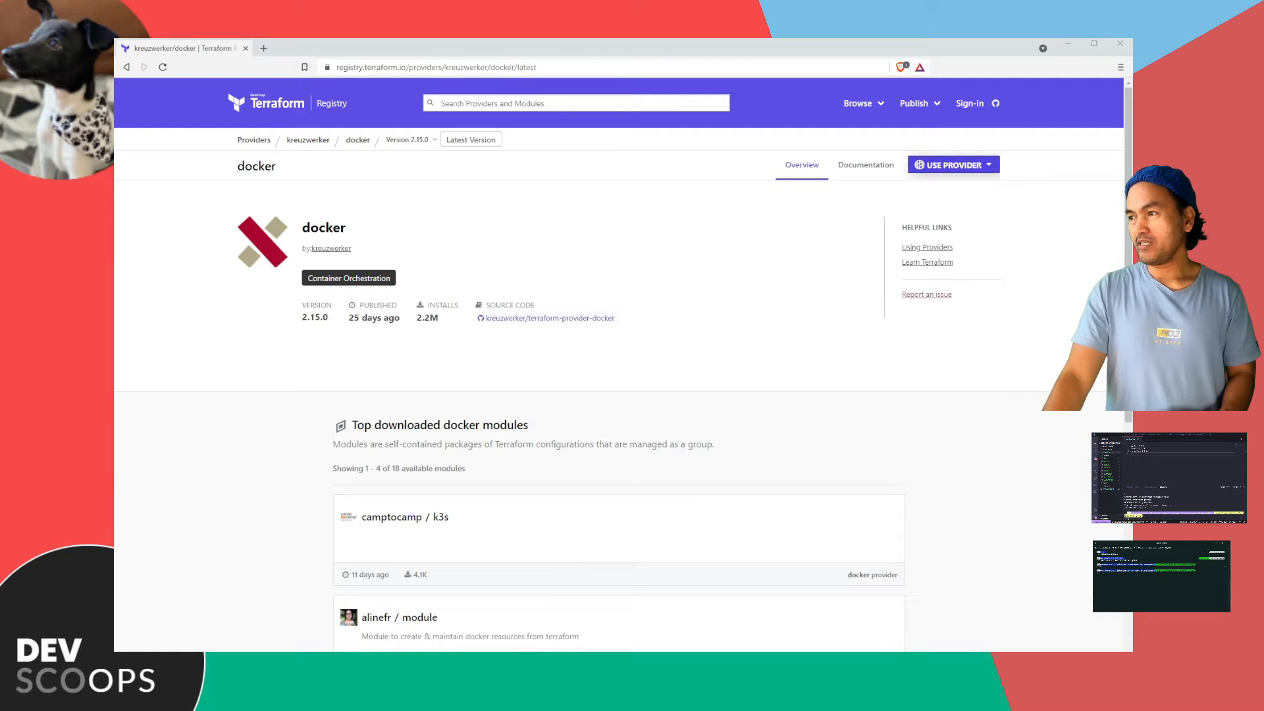
click(954, 164)
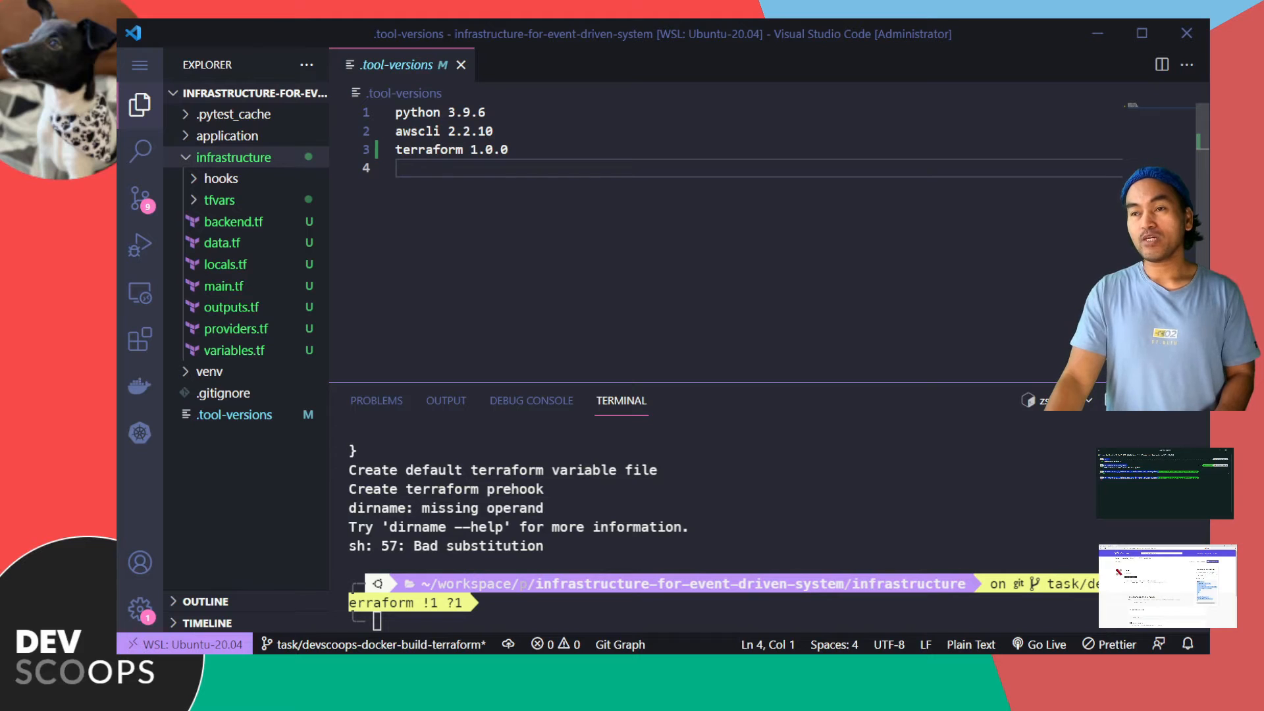
- Review backend.tf's kreuzwerker/docker 2.15.0 requirement, then providers.tf
click(233, 221)
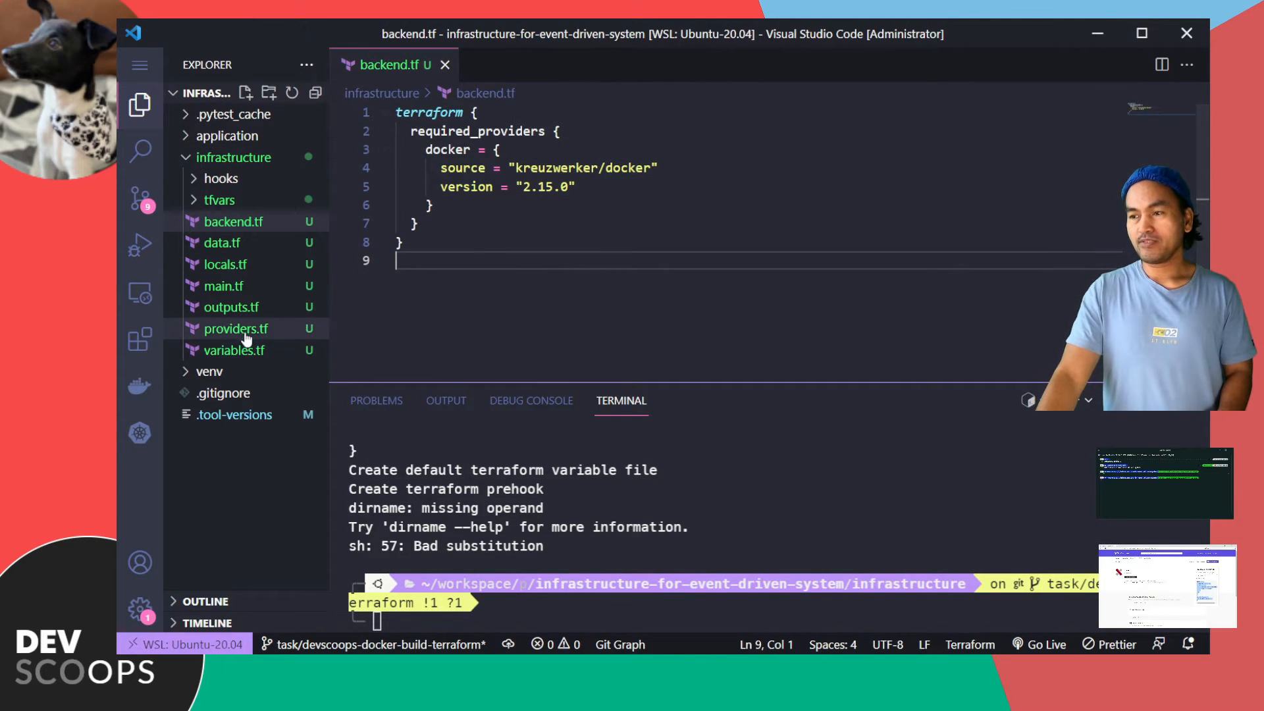
click(236, 328)
text(resource "docker_image" "backend)
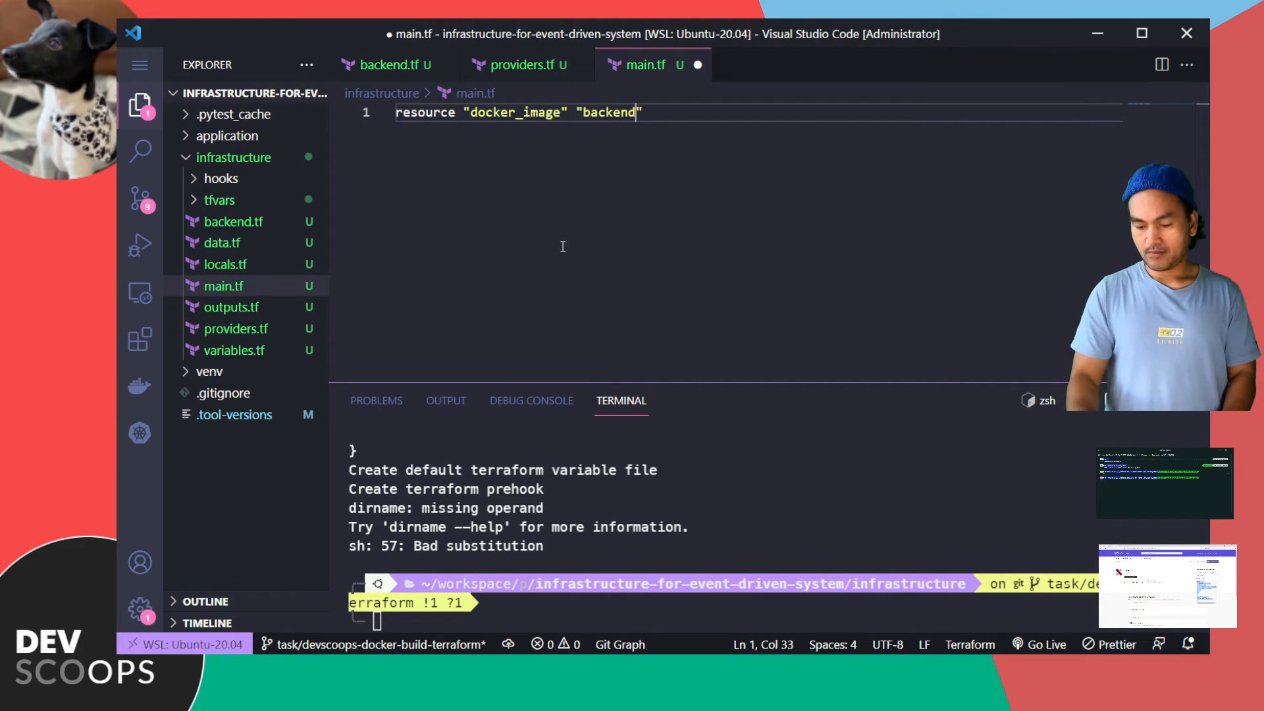
- Write the docker_image "backend" resource with name, build path ../../application and dockerfile backend.Dockerfile
text({)
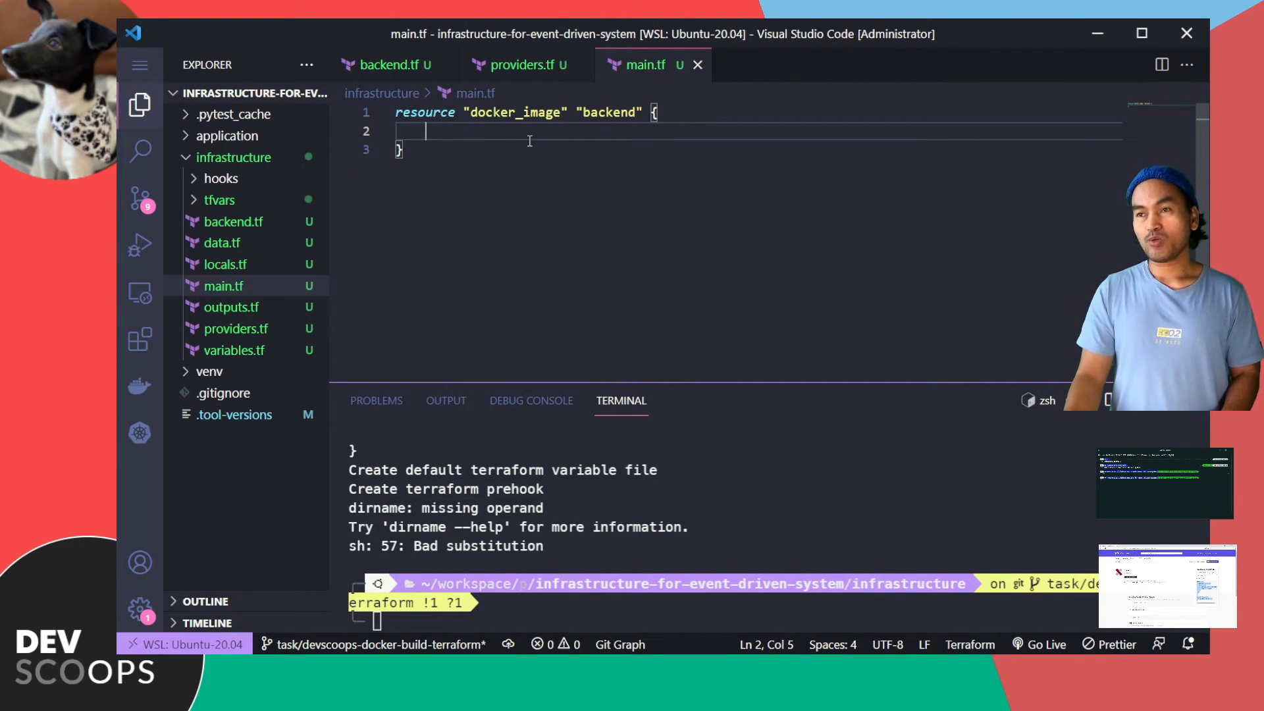
text(name = "backend)
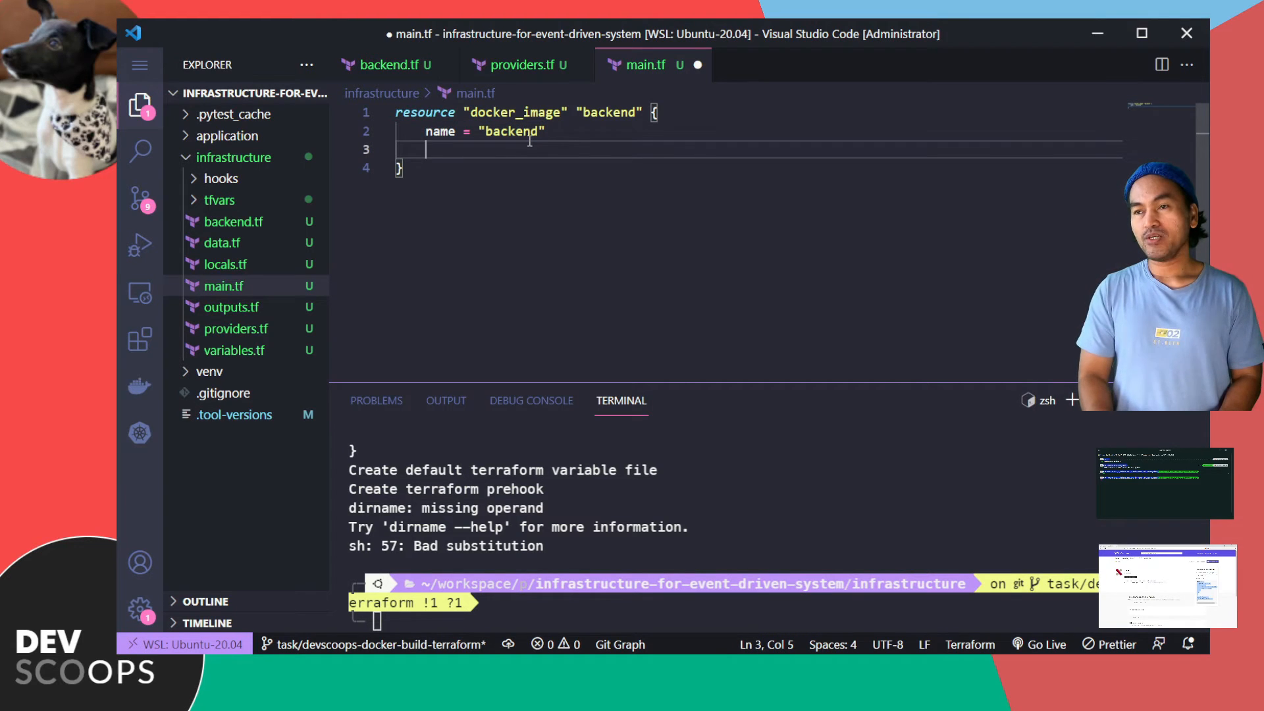
text(build {)
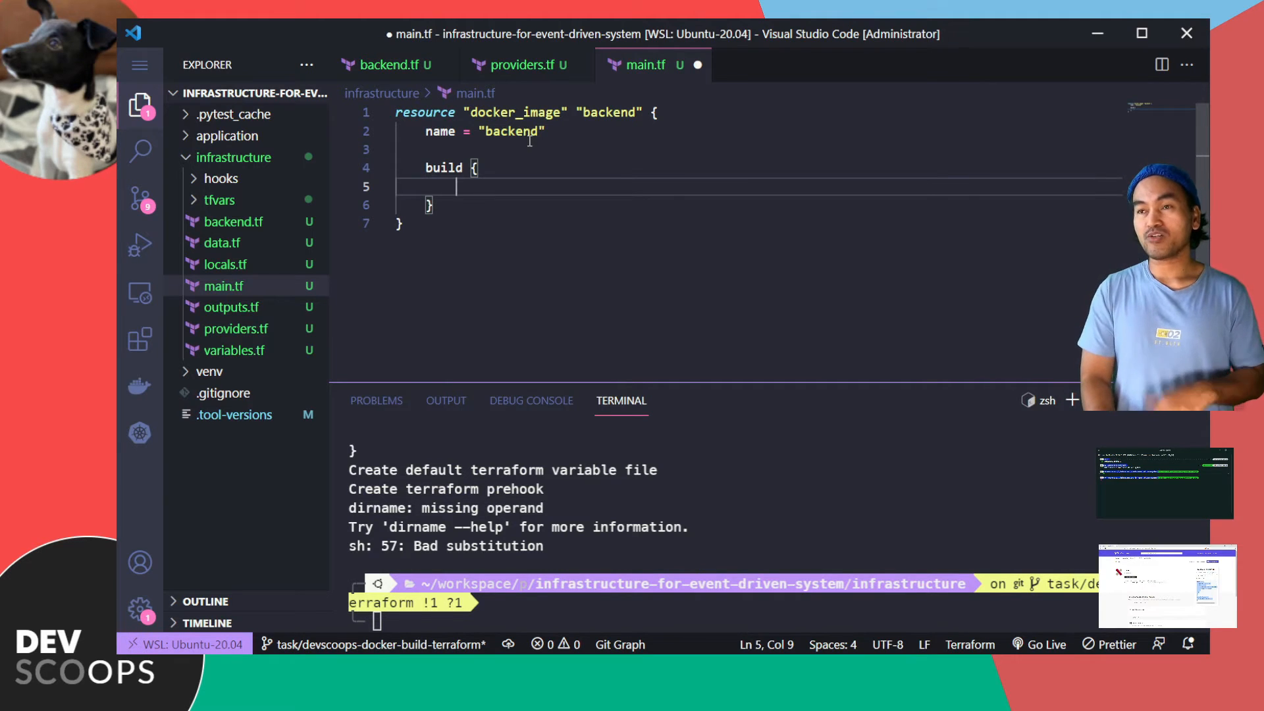
text(path = "../../application")
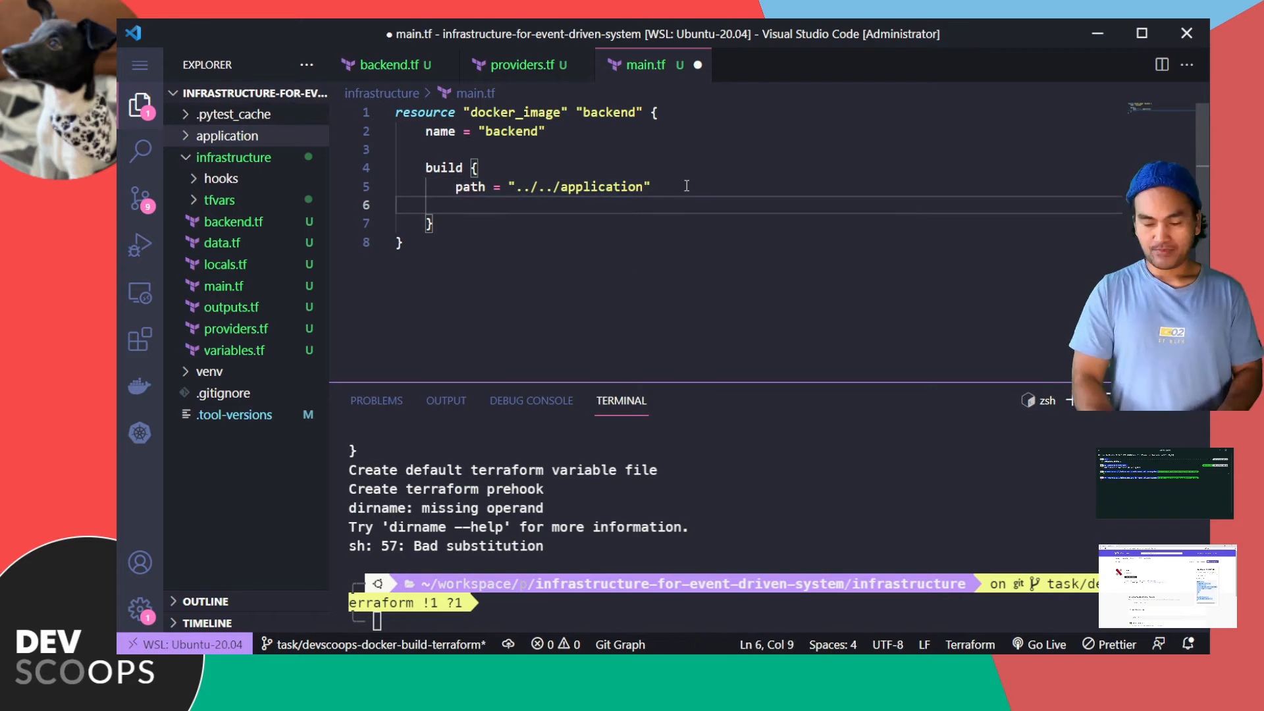
text(dockerfile = "backend.Dockerfile")
click(727, 611)
text(docker image ls backend)
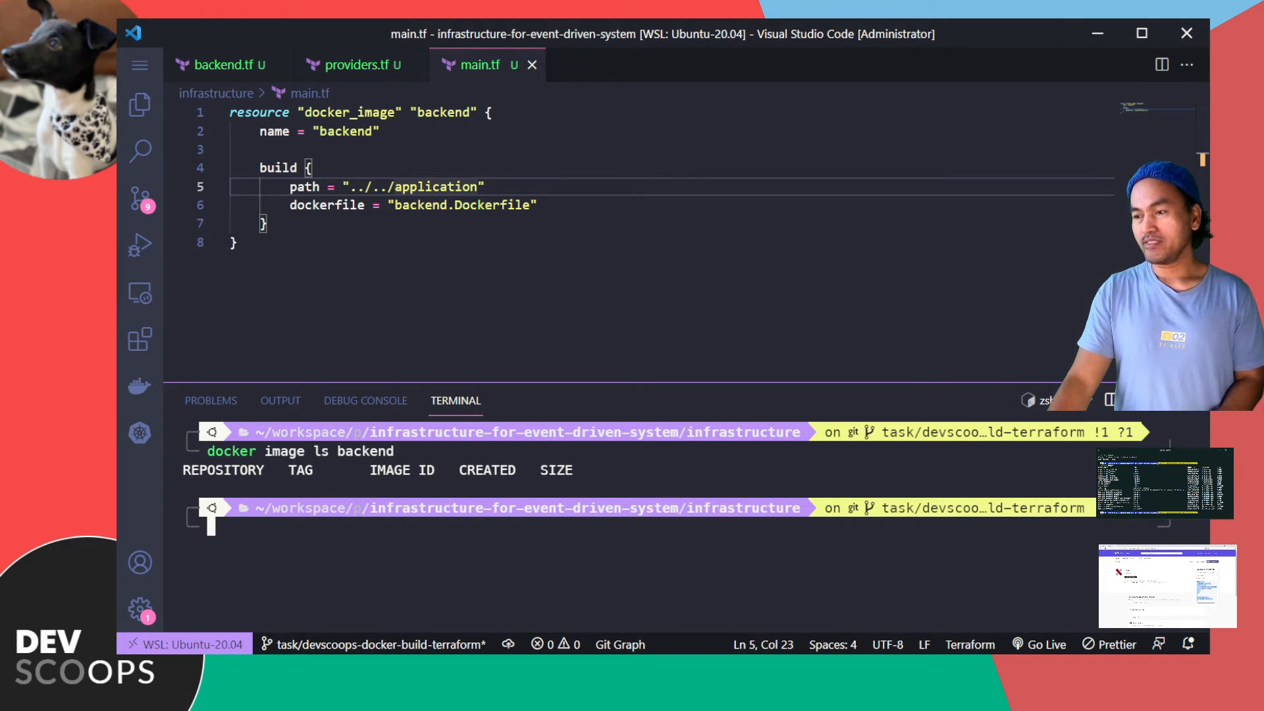
- Run terraform init and approve the apply, which fails to locate backend.Dockerfile
text(terraform init)
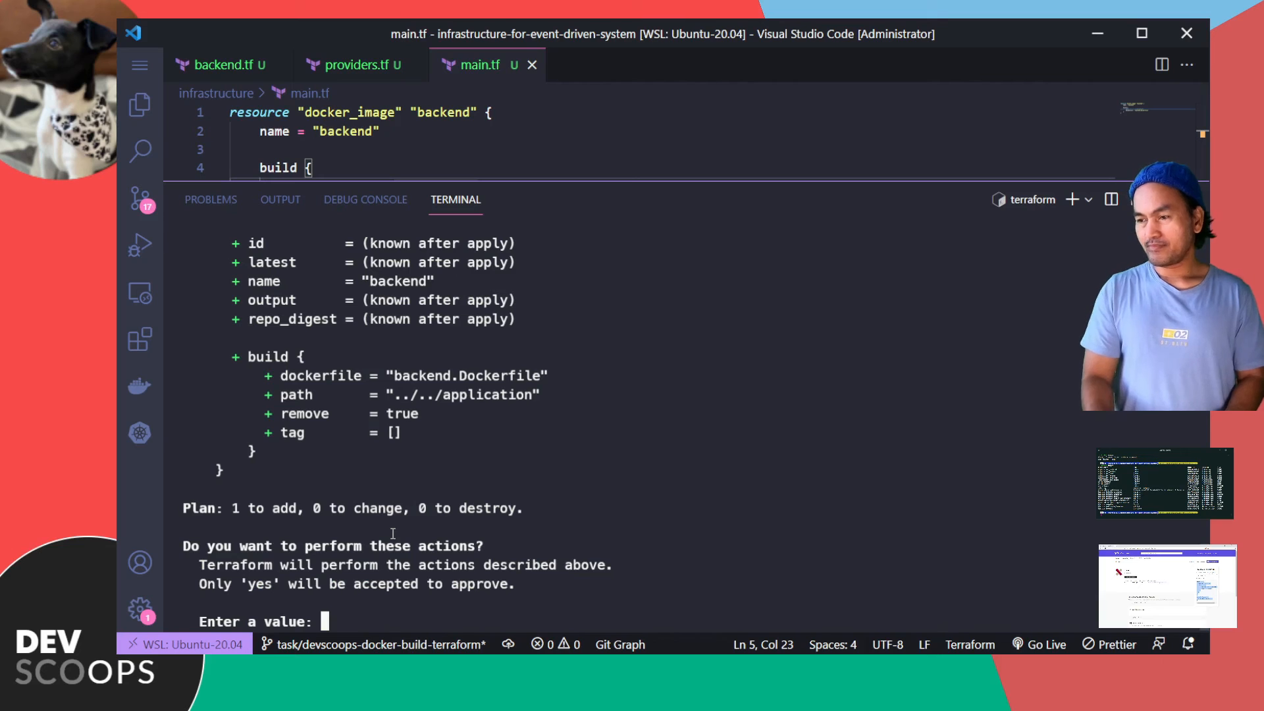
text(yes)
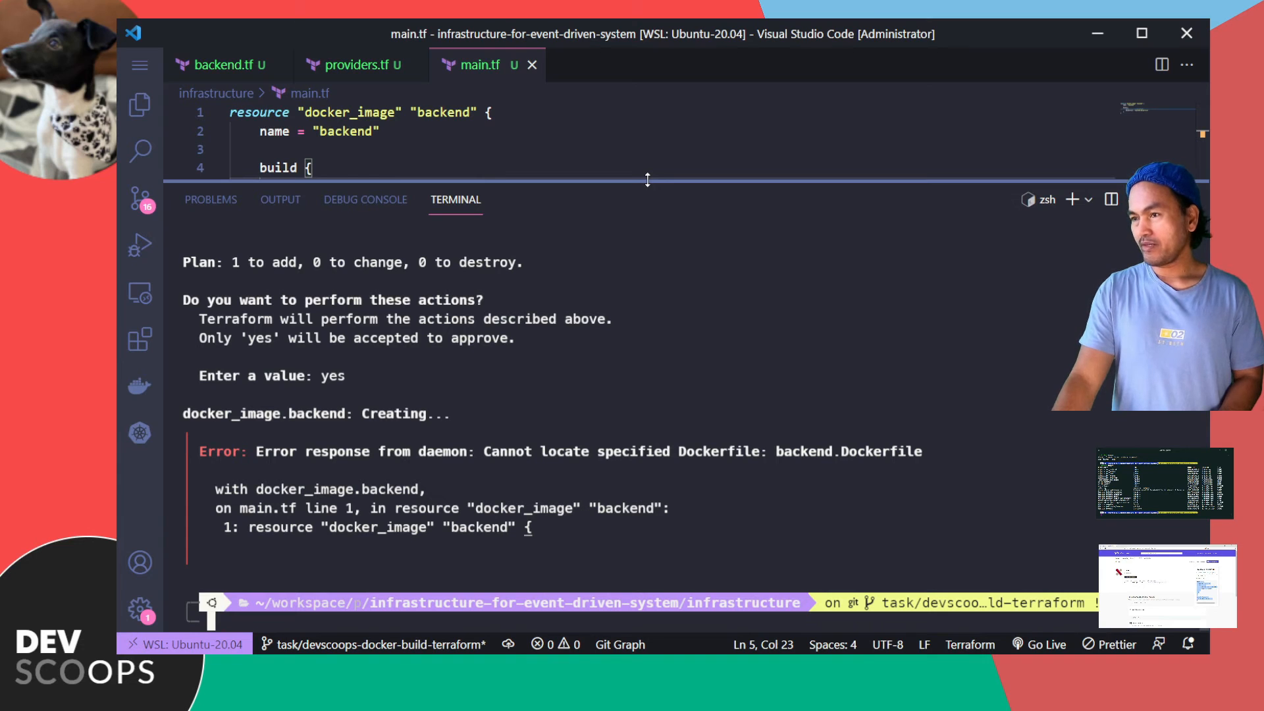
- Correct the build path to ../application, run the backend container on port 8000 and load localhost:8000/docs
click(139, 105)
text(docker run -p 8000:8000 -v $PWD:/tmp/static backend uvico)
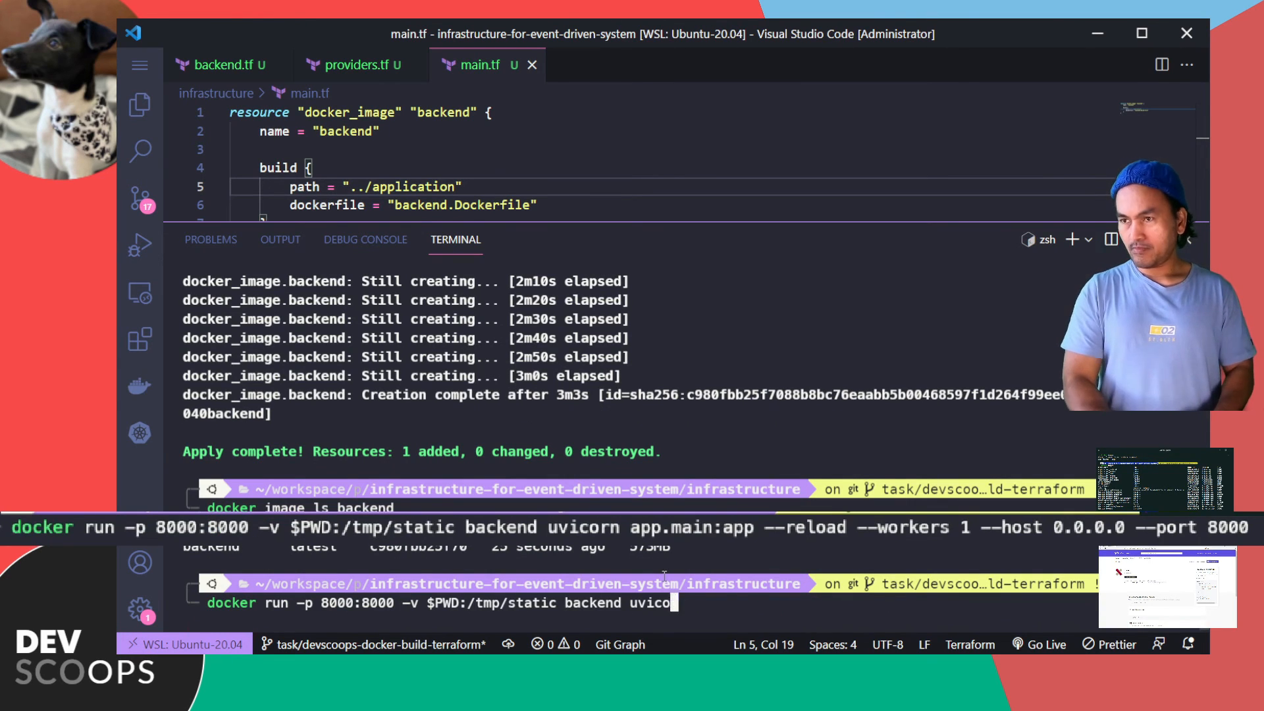
key(Enter)
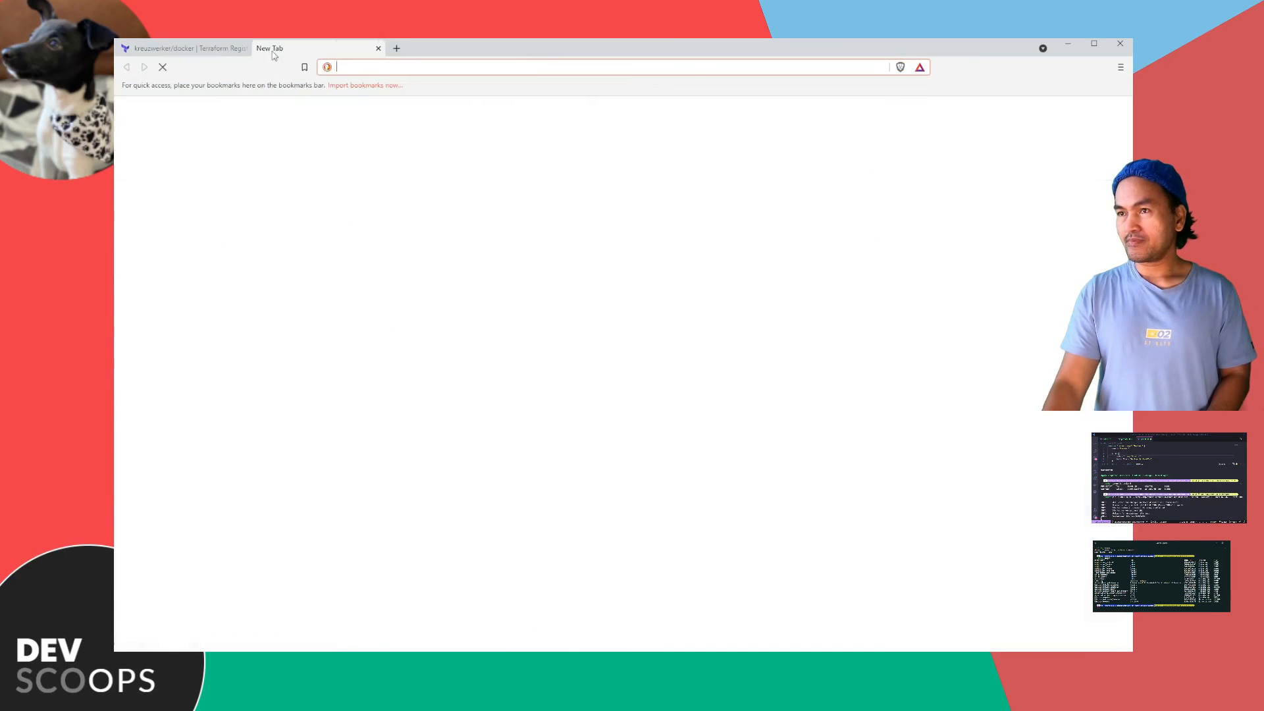
text(localhost:8000/docs)
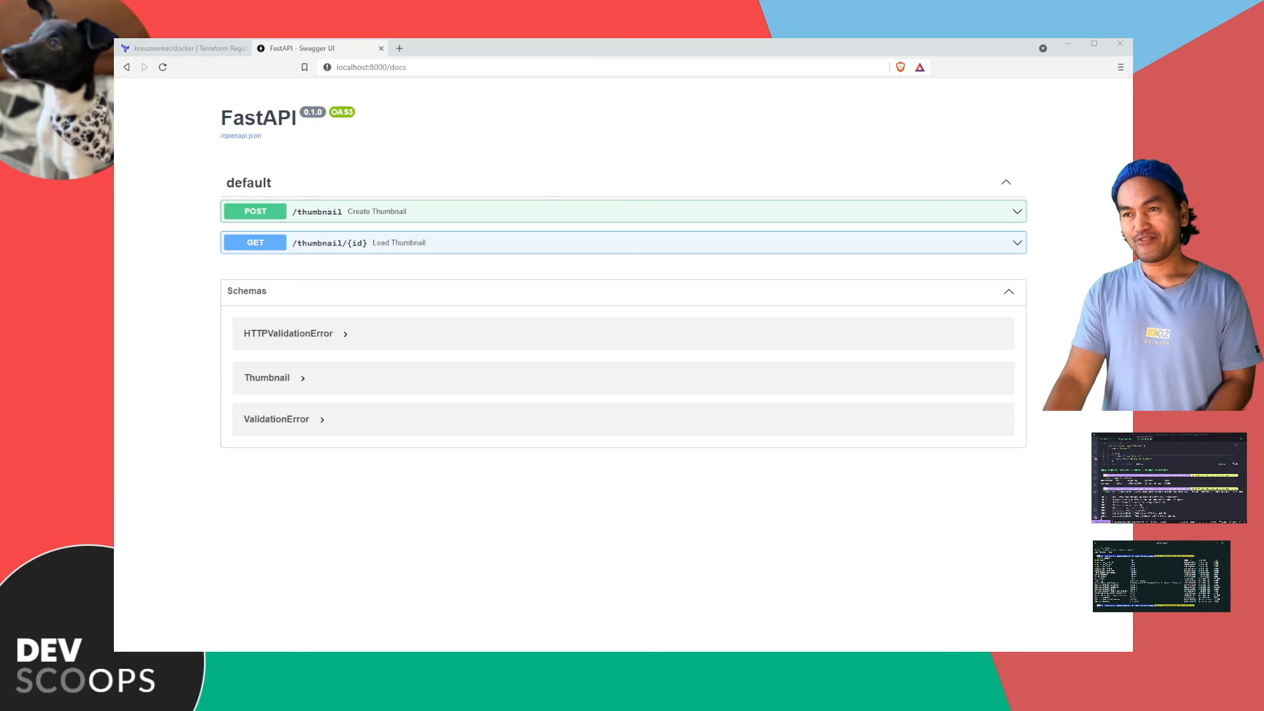